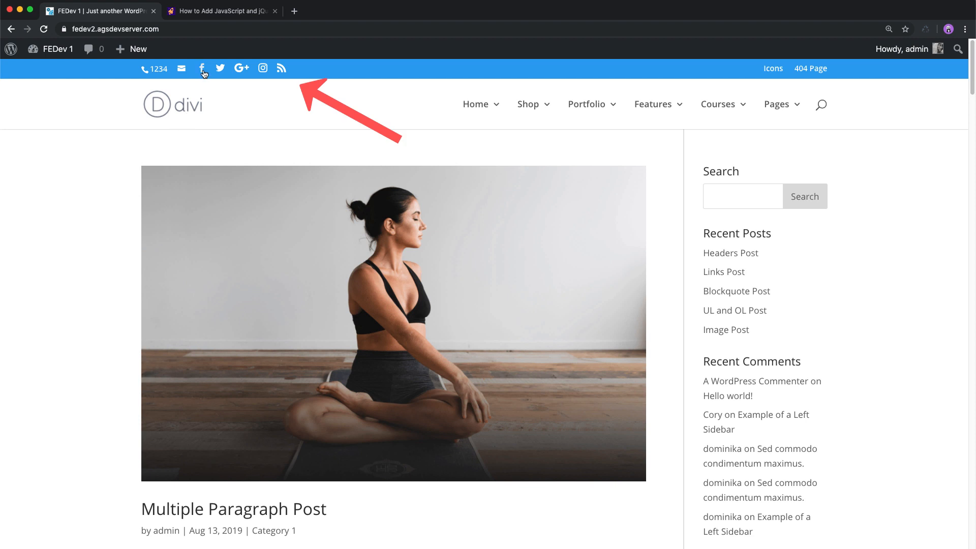
Read the Divi Space article on three ways to add JavaScript, then return to the dashboard.
click(203, 69)
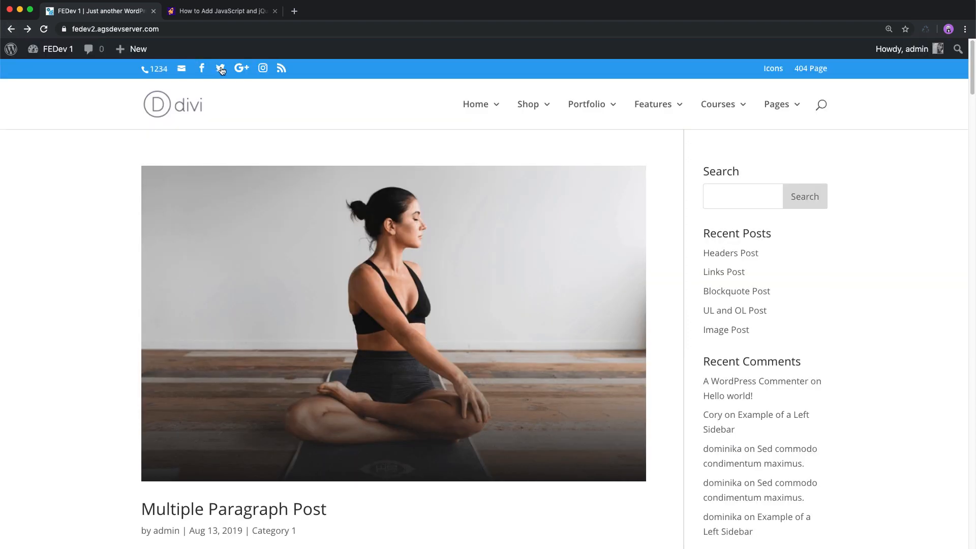
click(202, 69)
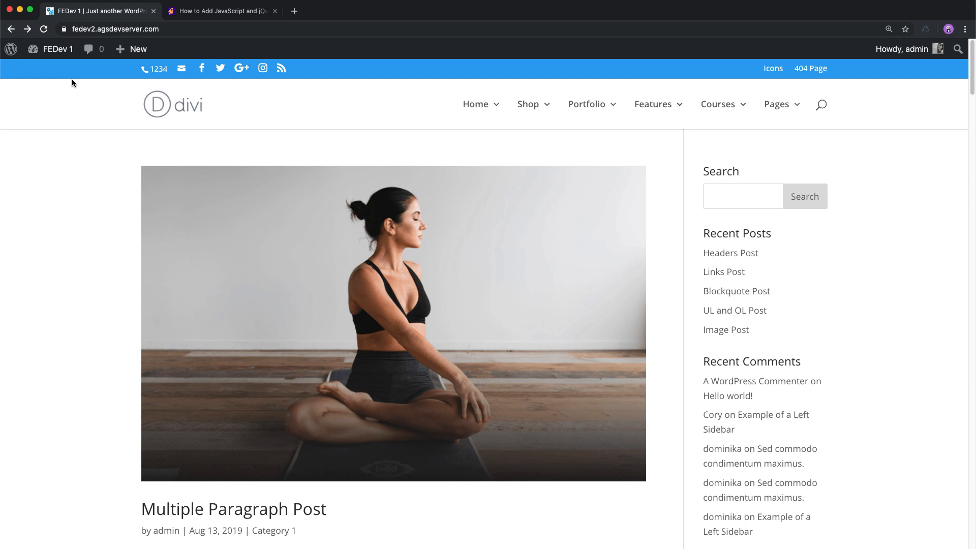
click(222, 10)
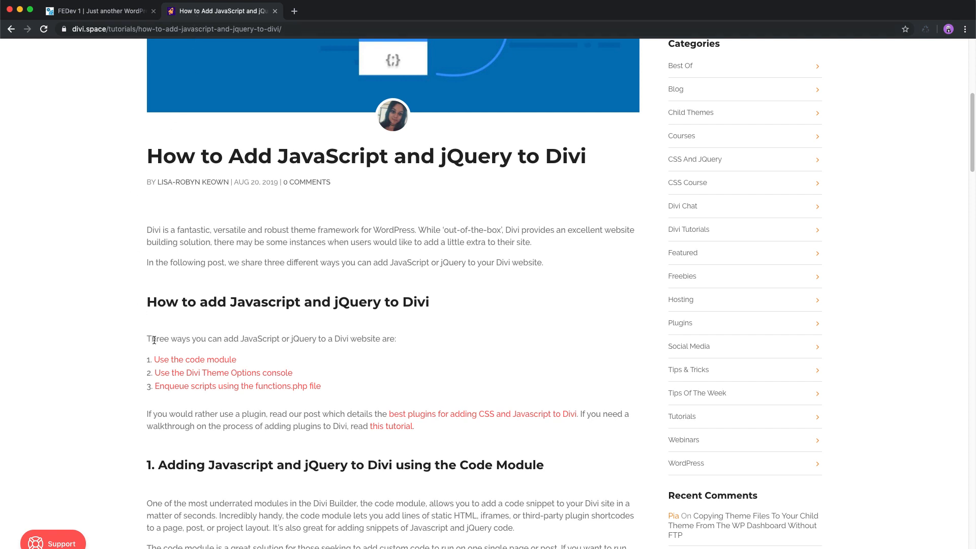
mouse_move(259, 331)
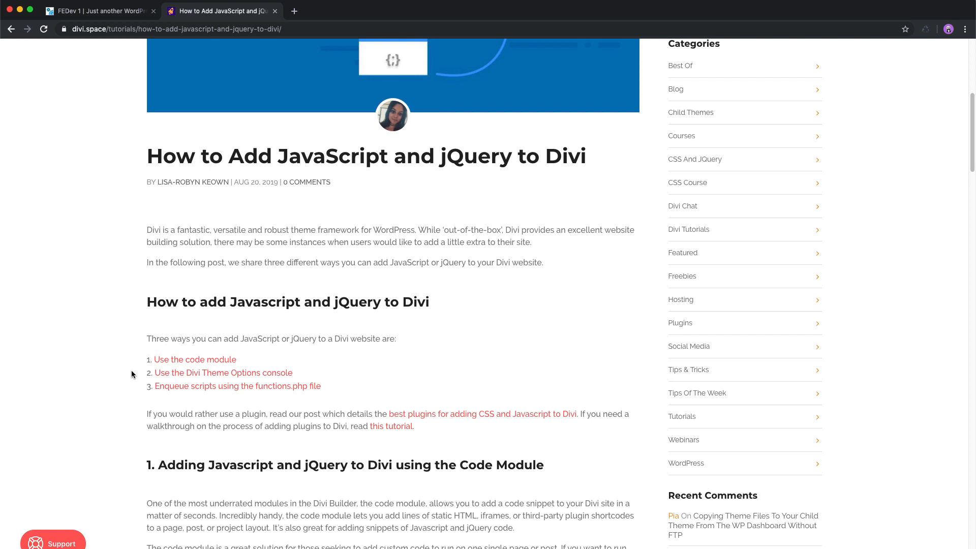
click(97, 11)
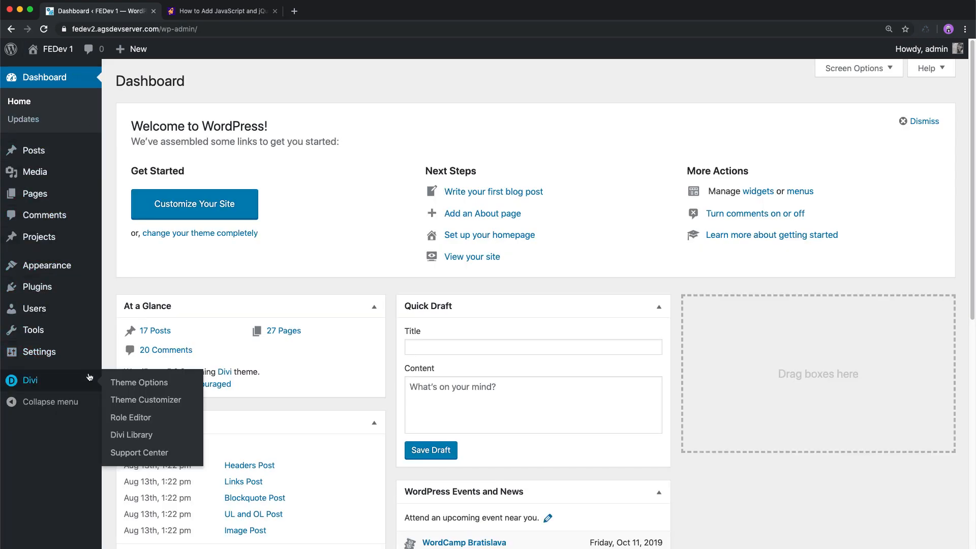
Add a jQuery snippet making social icon links open in new tabs to Divi's head code.
click(139, 382)
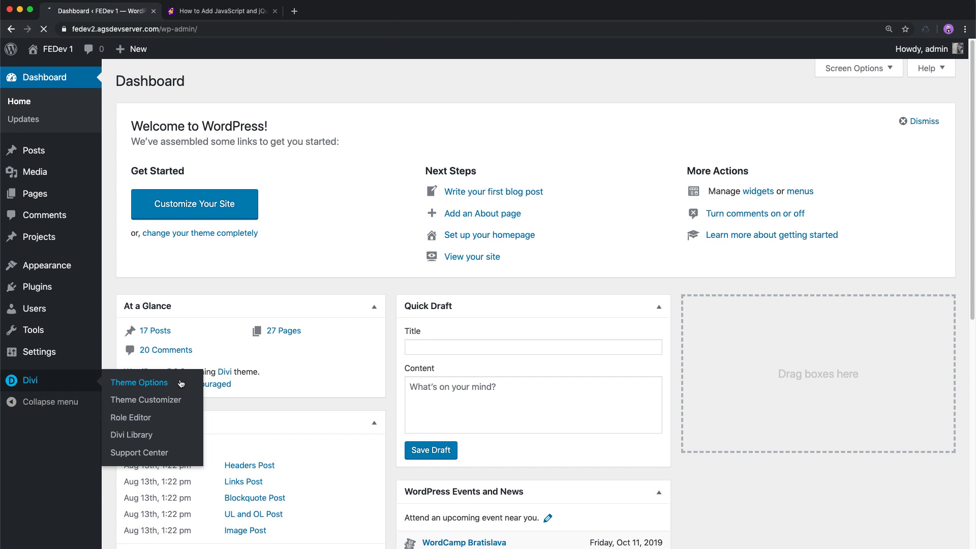
click(139, 383)
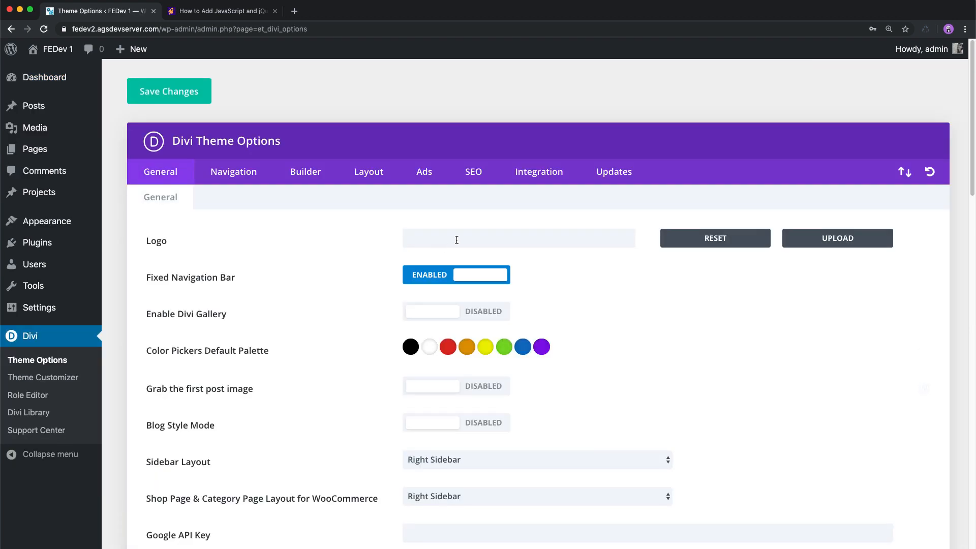
click(538, 171)
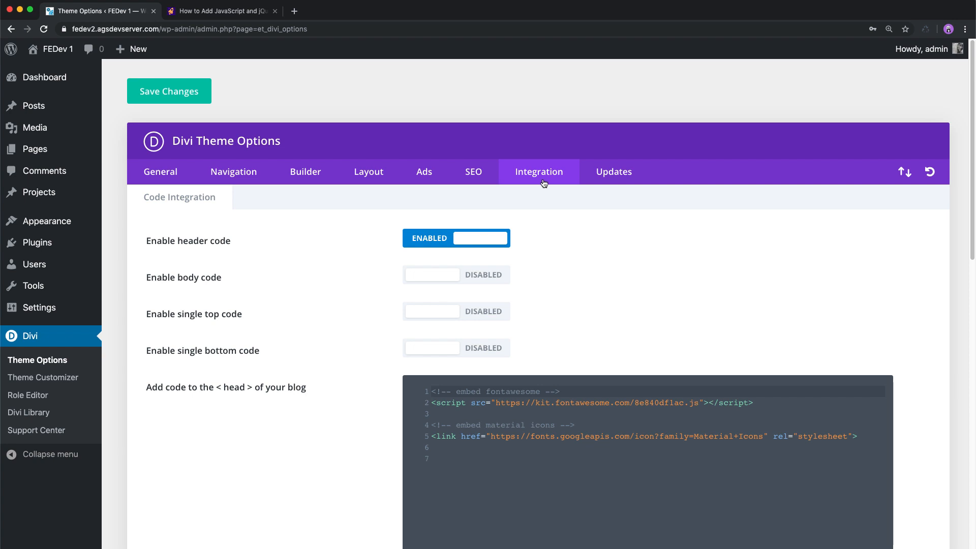
click(443, 455)
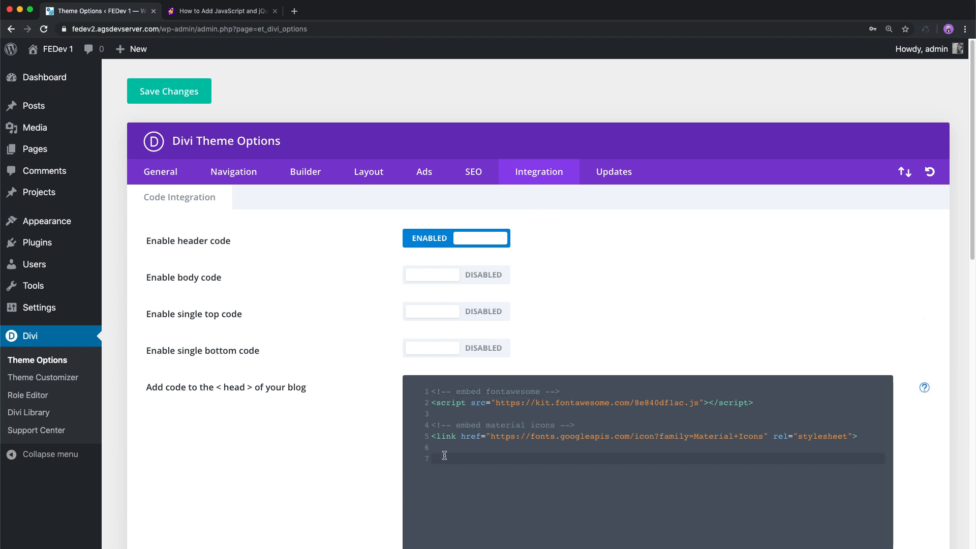
text(<!-- make social icons click to call -->)
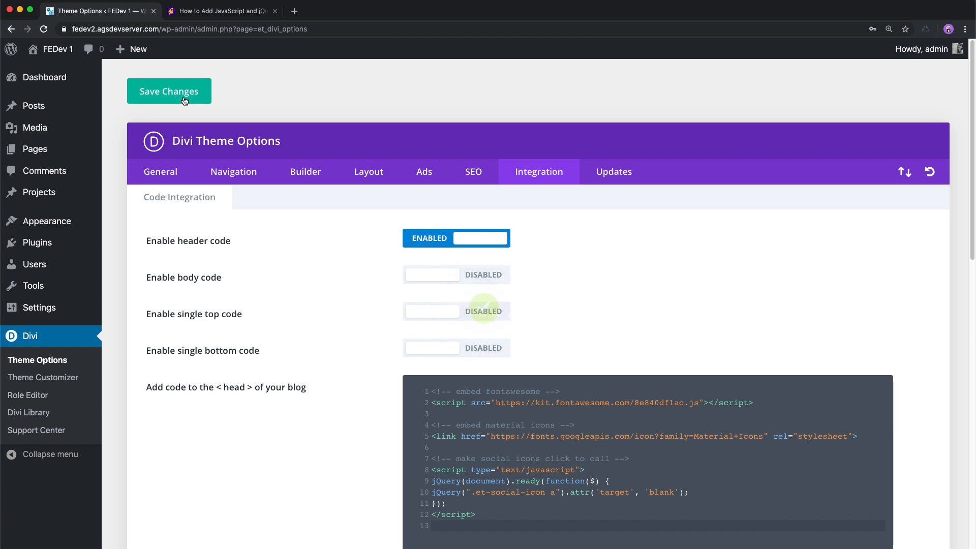
Open the site front end in a new tab, test the Facebook icon, and close Facebook's tab.
right_click(55, 49)
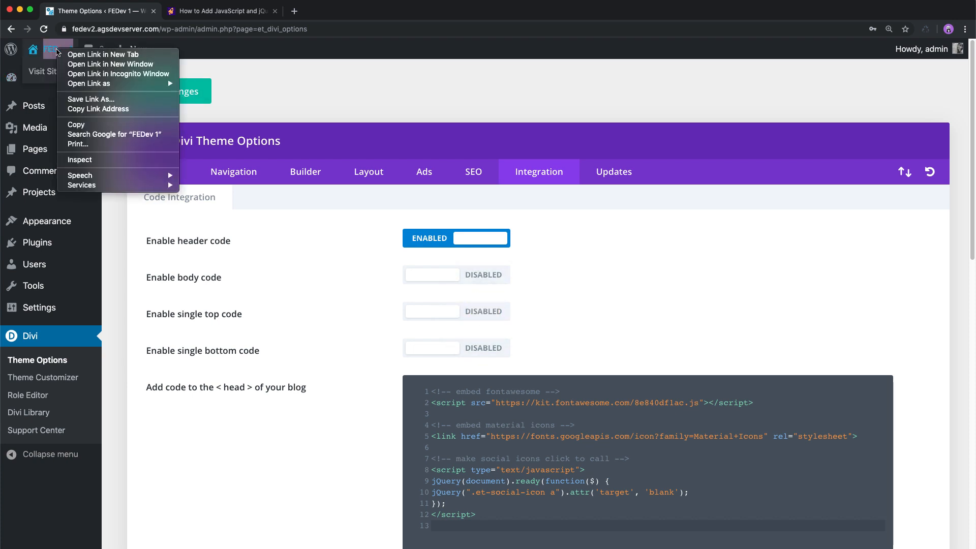
click(103, 55)
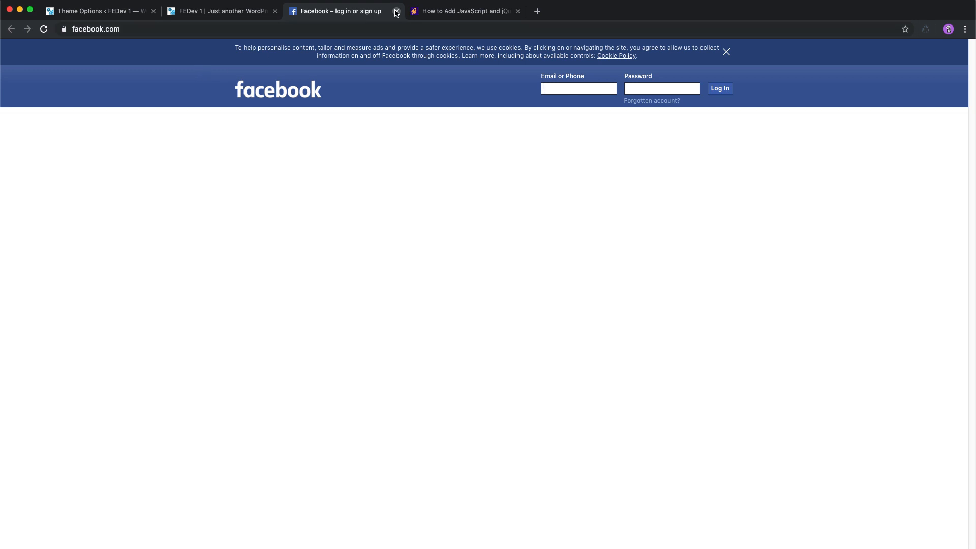
click(93, 11)
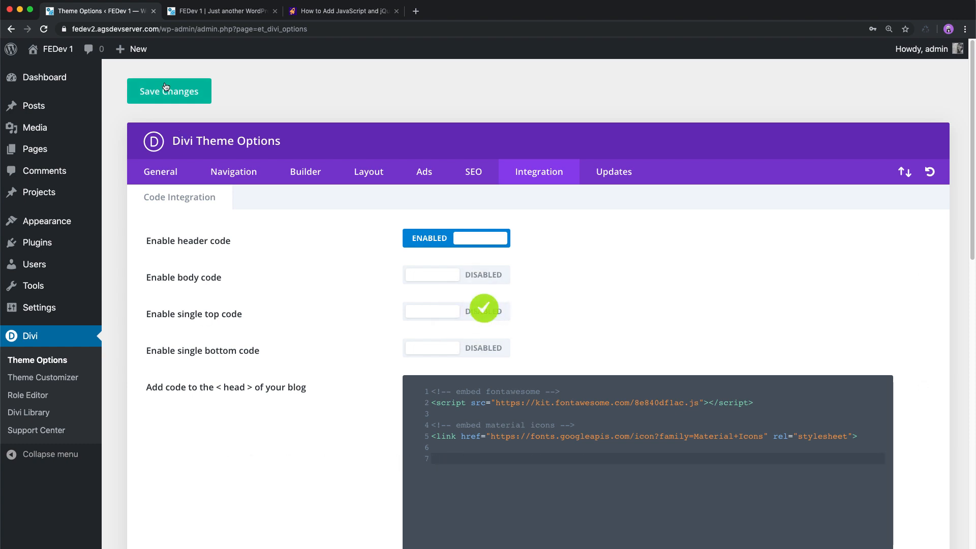
mouse_move(36, 242)
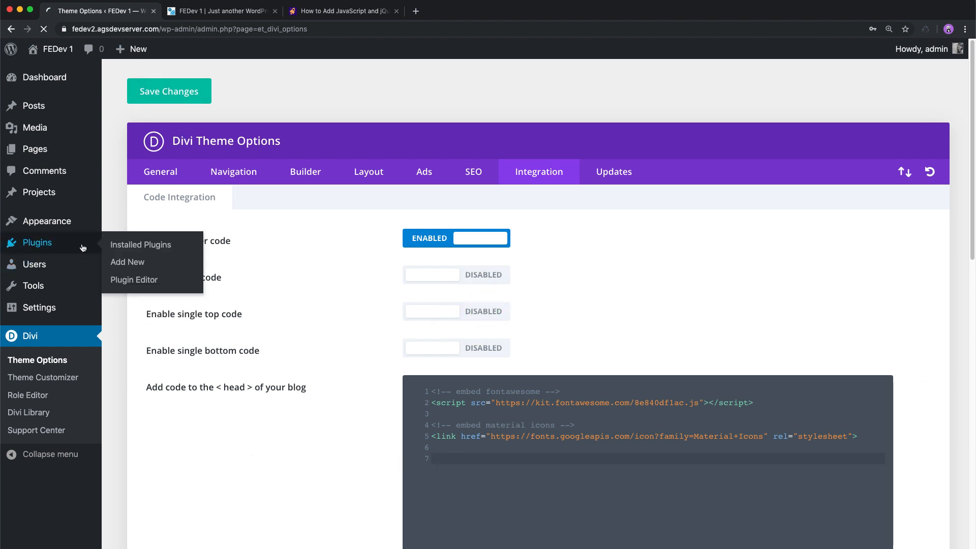
Activate Divi Switch from the Installed Plugins list.
click(140, 244)
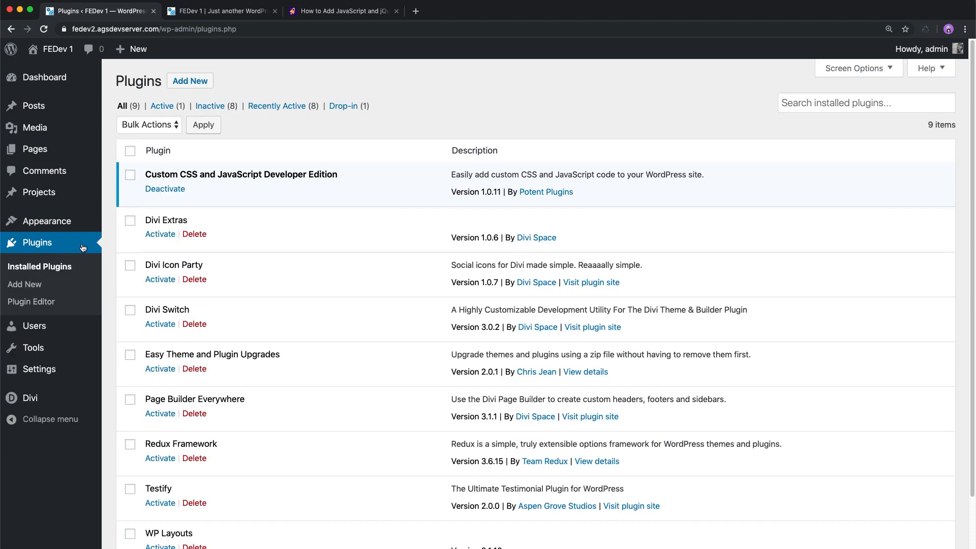
click(159, 323)
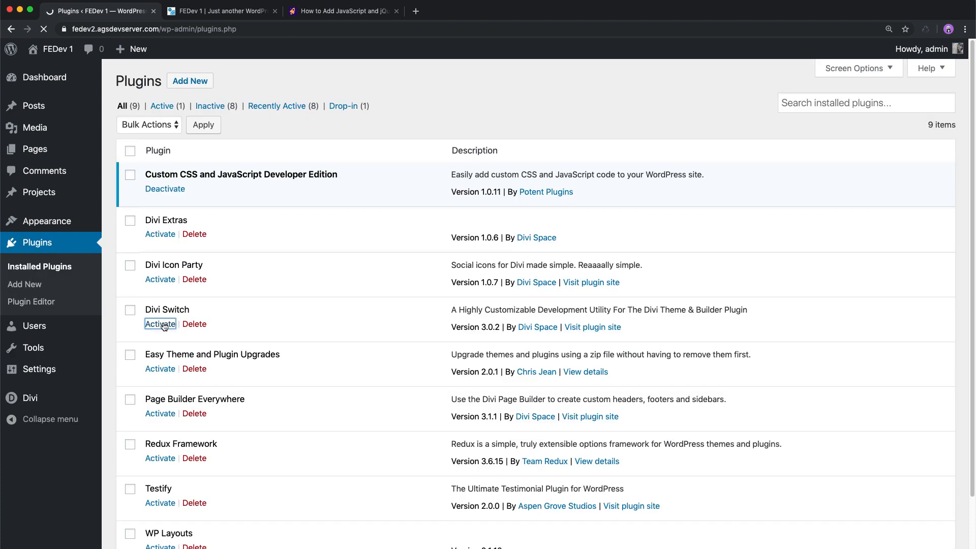
click(159, 324)
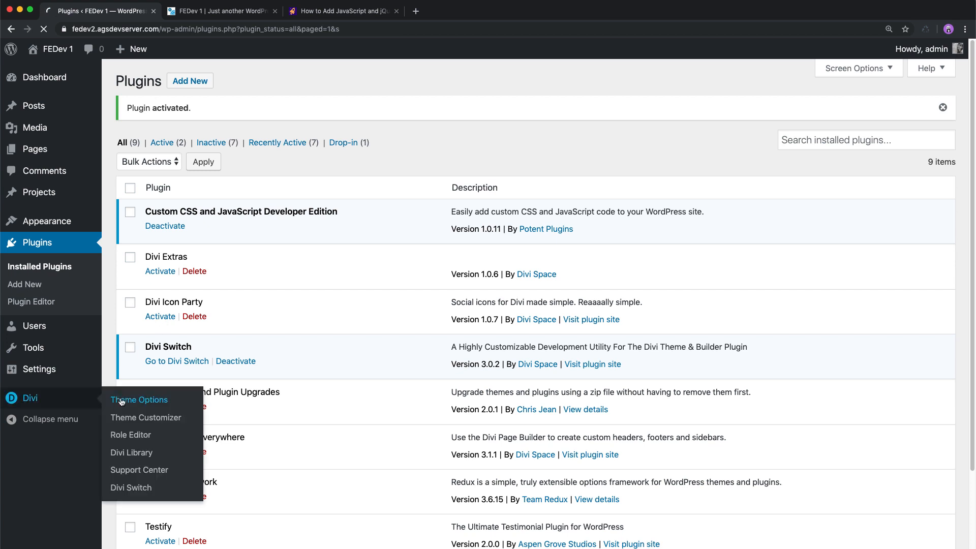
Enable 'Open Social Links In New Tab' in Divi Switch's Header settings.
click(138, 400)
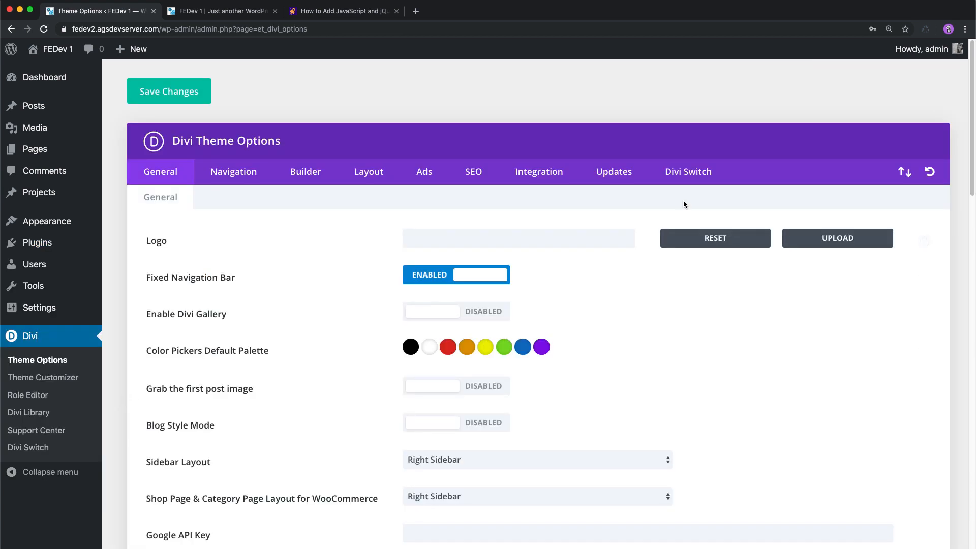
click(687, 171)
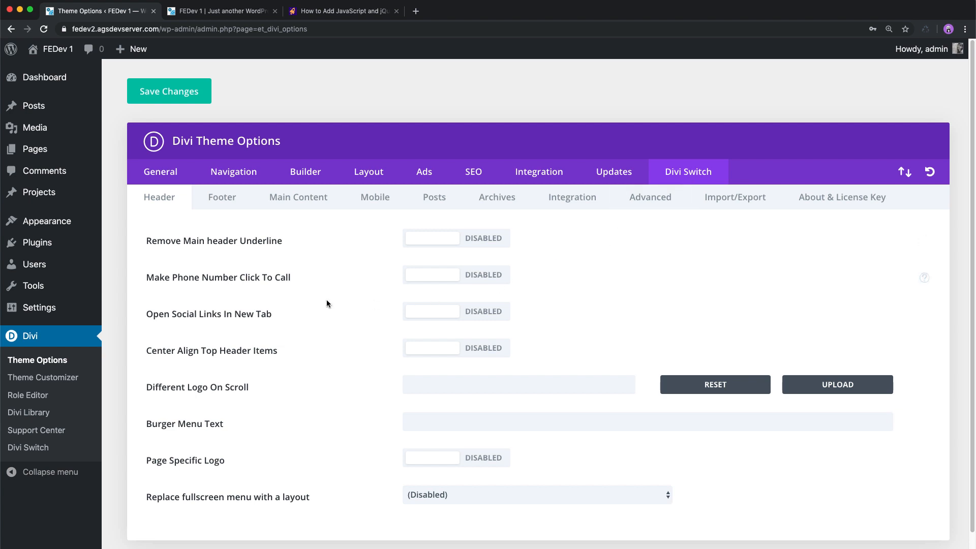
mouse_move(423, 323)
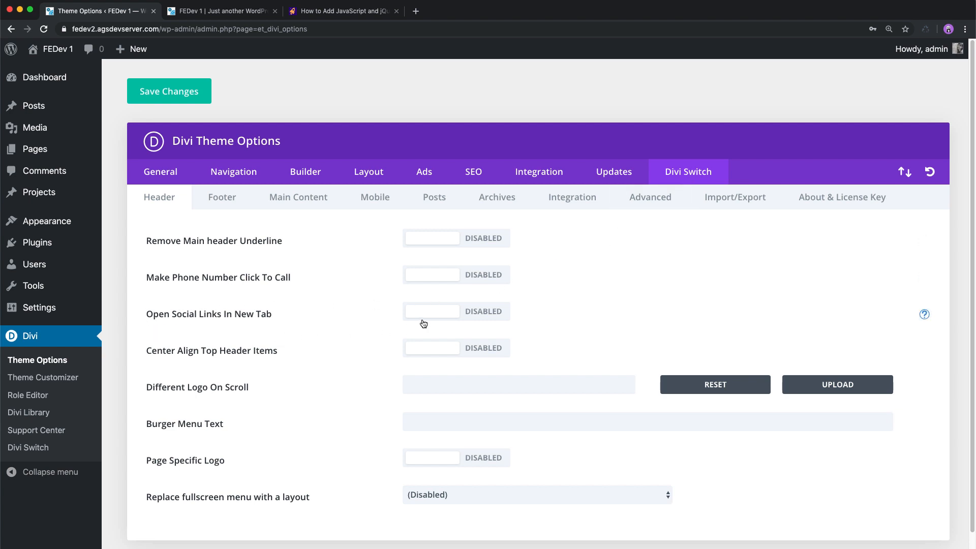
click(432, 312)
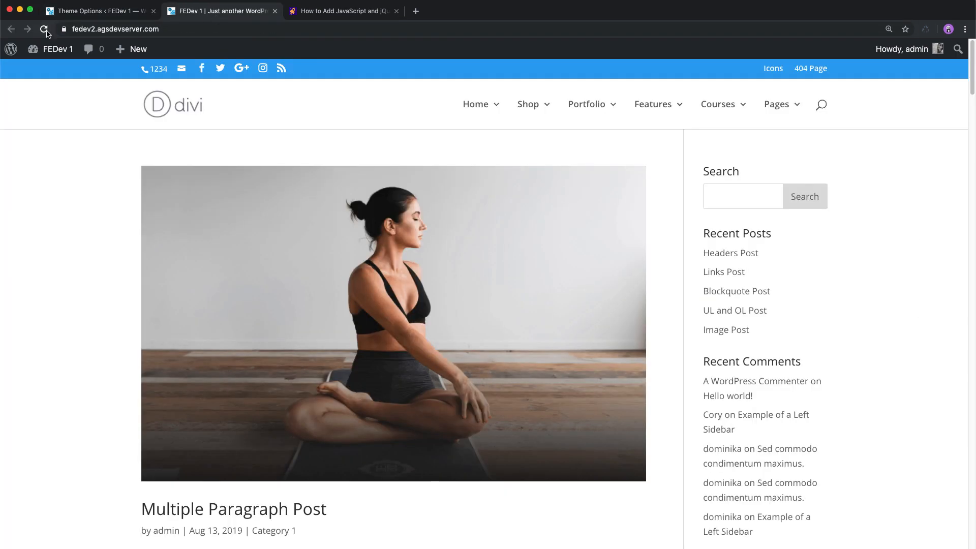
Reload the site and click the header Facebook icon to verify it opens a new tab.
click(45, 29)
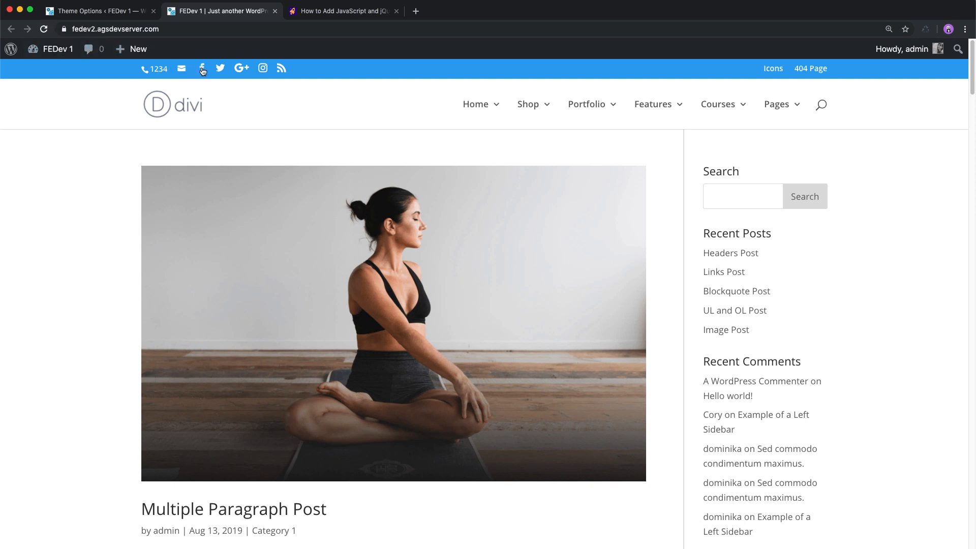
click(202, 68)
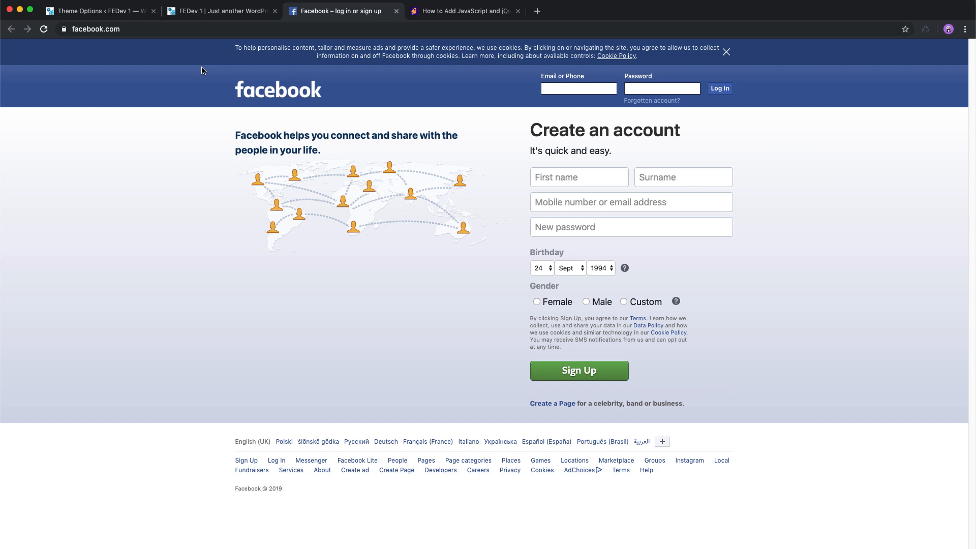